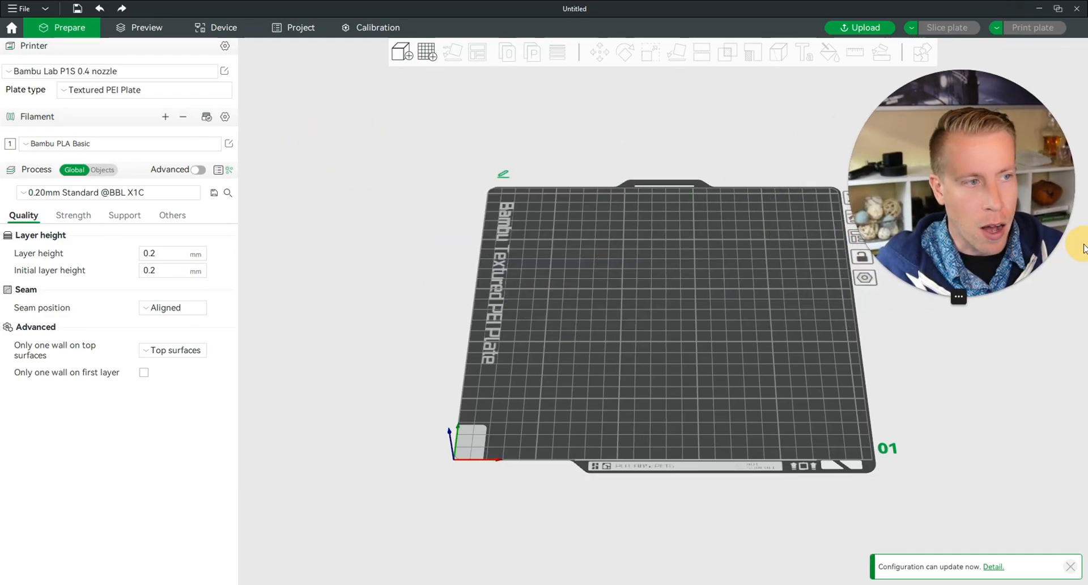
pyautogui.moveTo(406, 186)
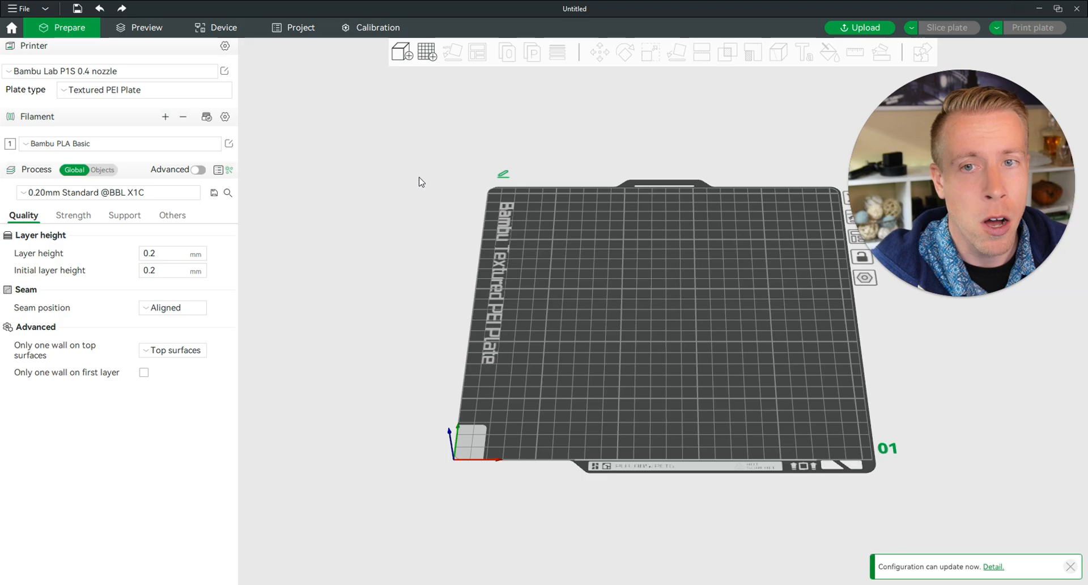
# - Import Tray-14.stl and slice the plate, giving a 1h22m, about 60 g estimate
pyautogui.click(402, 53)
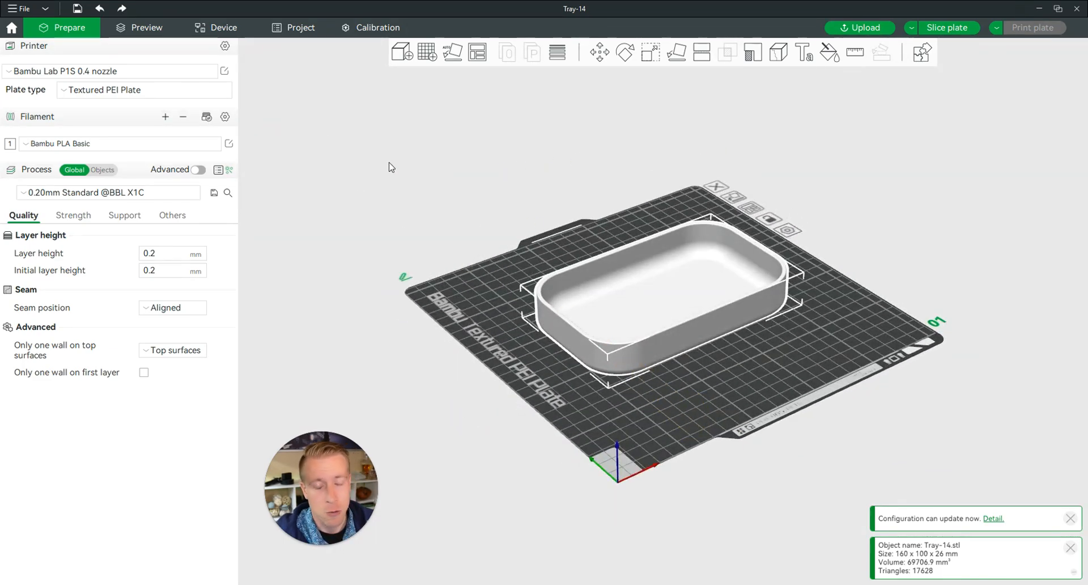
pyautogui.click(146, 28)
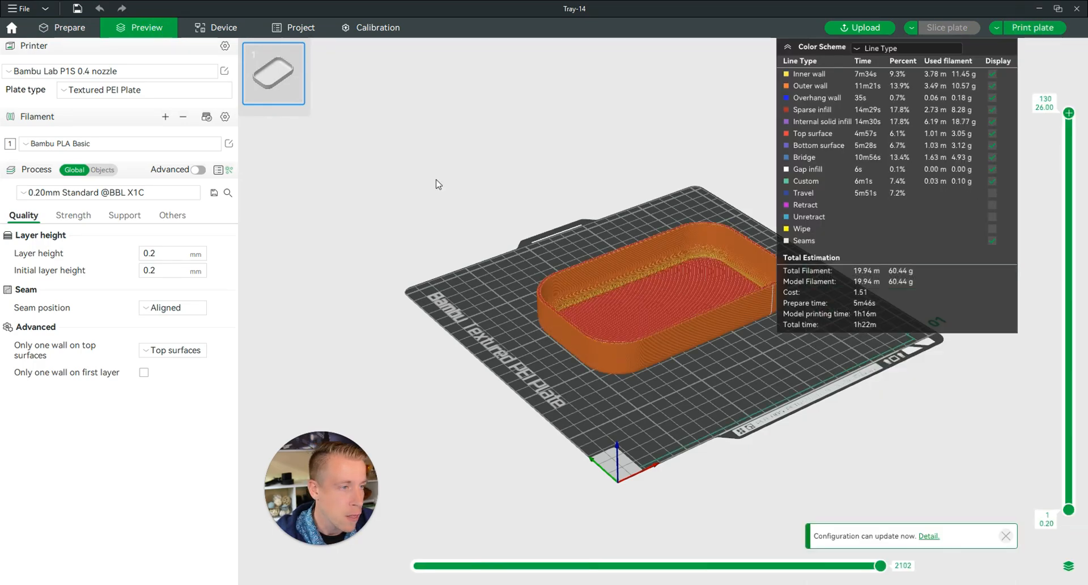
# - Collapse the Color Scheme legend, step down a few layers, and view the tray from the side
pyautogui.click(787, 46)
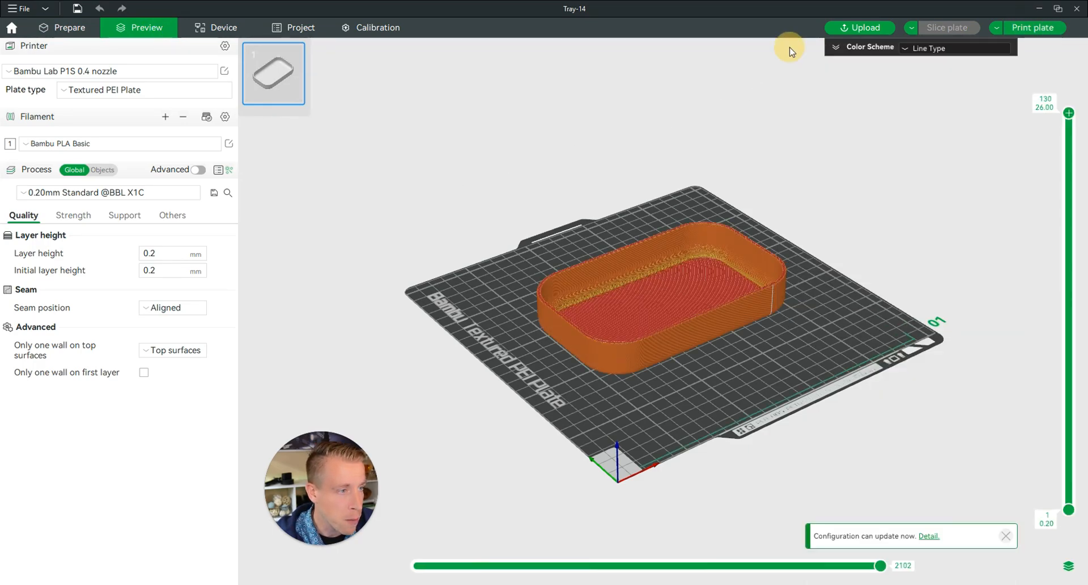
pyautogui.moveTo(886, 79)
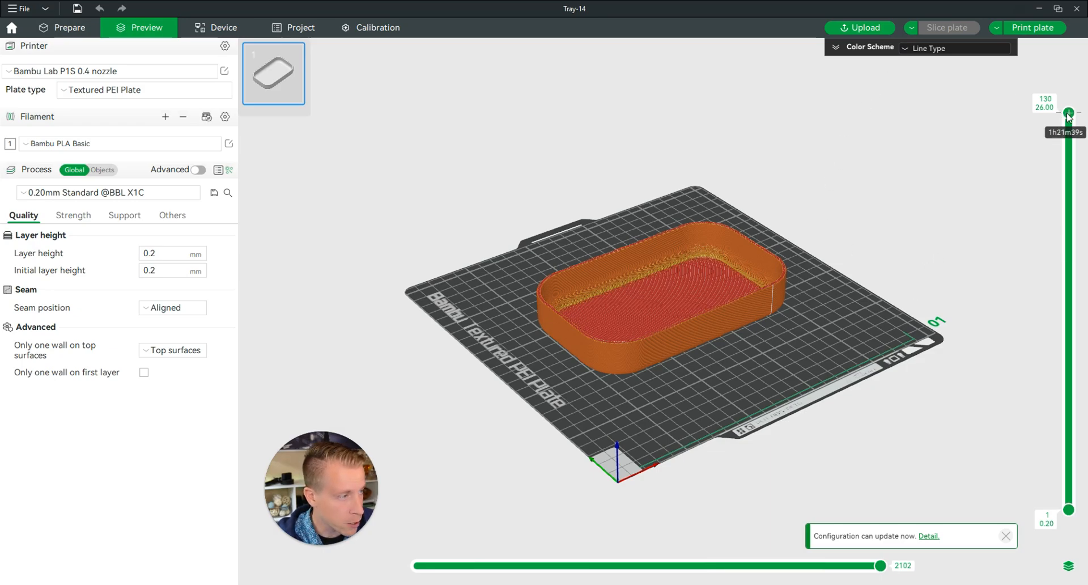
pyautogui.moveTo(1068, 113); pyautogui.dragTo(1068, 145)
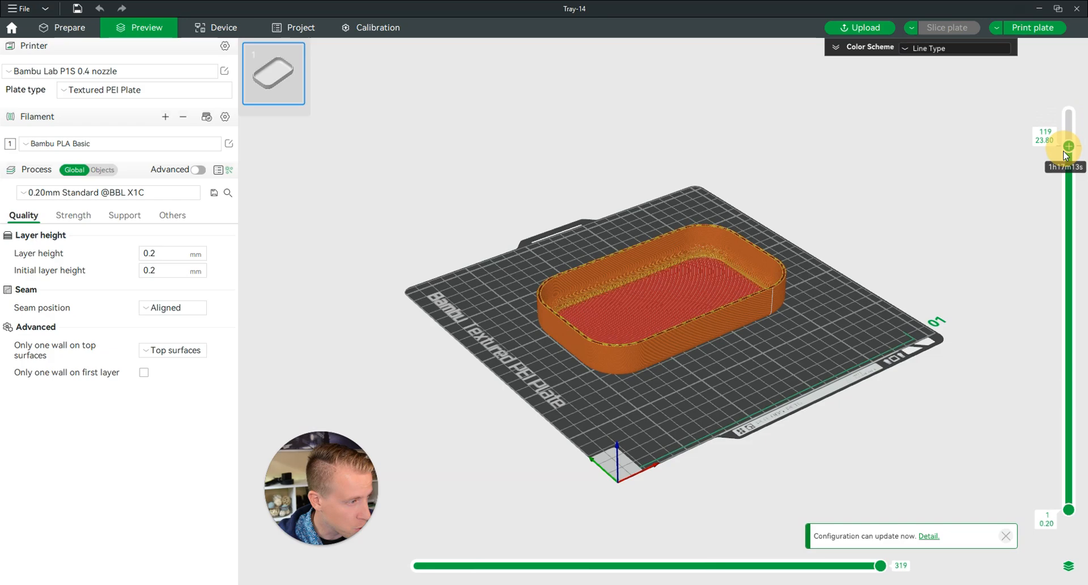
pyautogui.moveTo(1068, 147); pyautogui.dragTo(1067, 114)
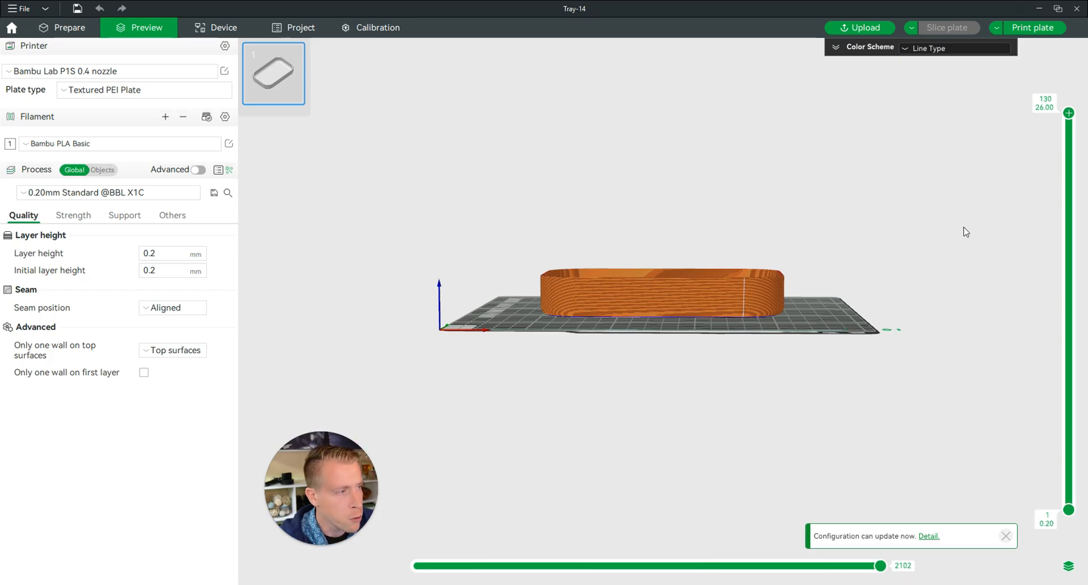
# - Lower the vertical layer slider stepwise from layer 127 to layer 84 at 16.80 mm
pyautogui.moveTo(1067, 113); pyautogui.dragTo(1067, 122)
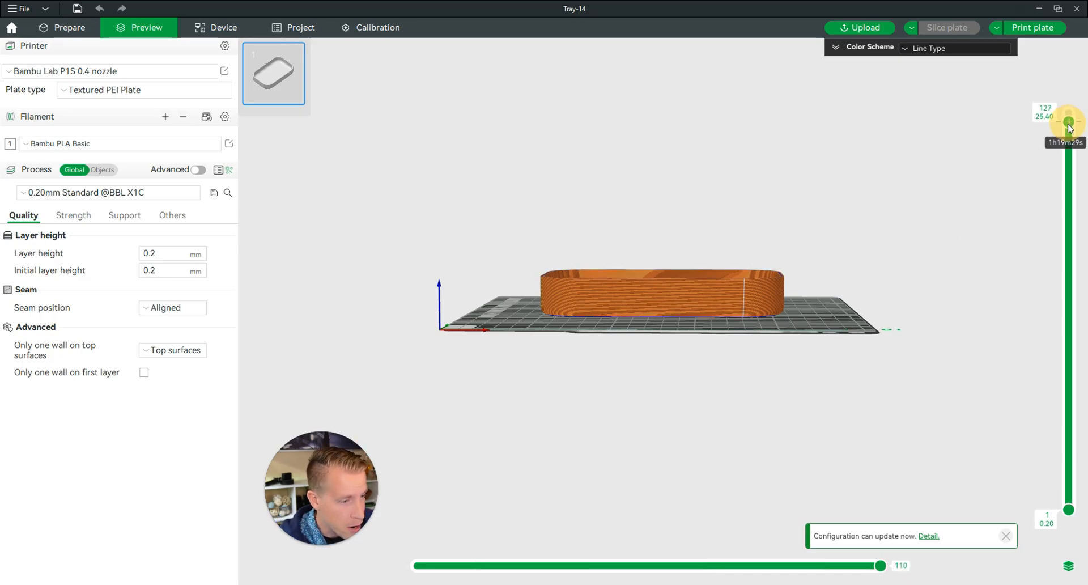
pyautogui.moveTo(1068, 122); pyautogui.dragTo(1068, 176)
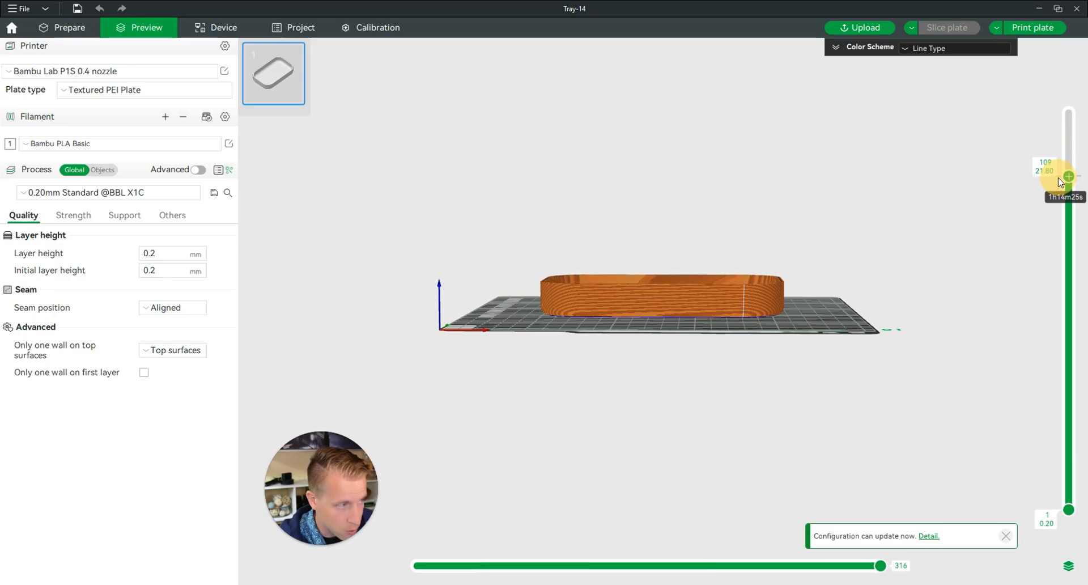
pyautogui.moveTo(1067, 174); pyautogui.dragTo(1067, 187)
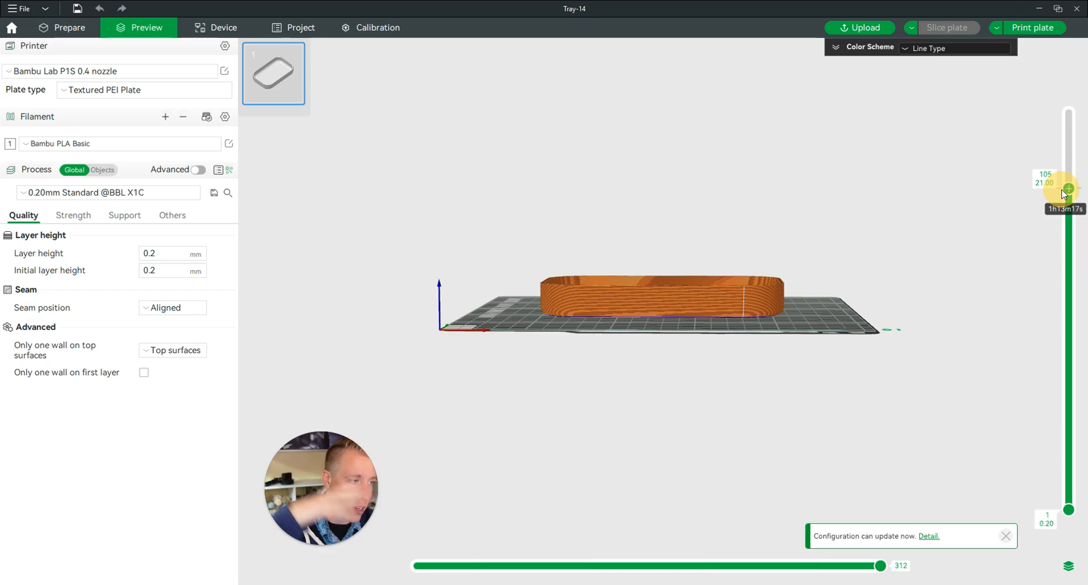
pyautogui.moveTo(1066, 189); pyautogui.dragTo(1067, 242)
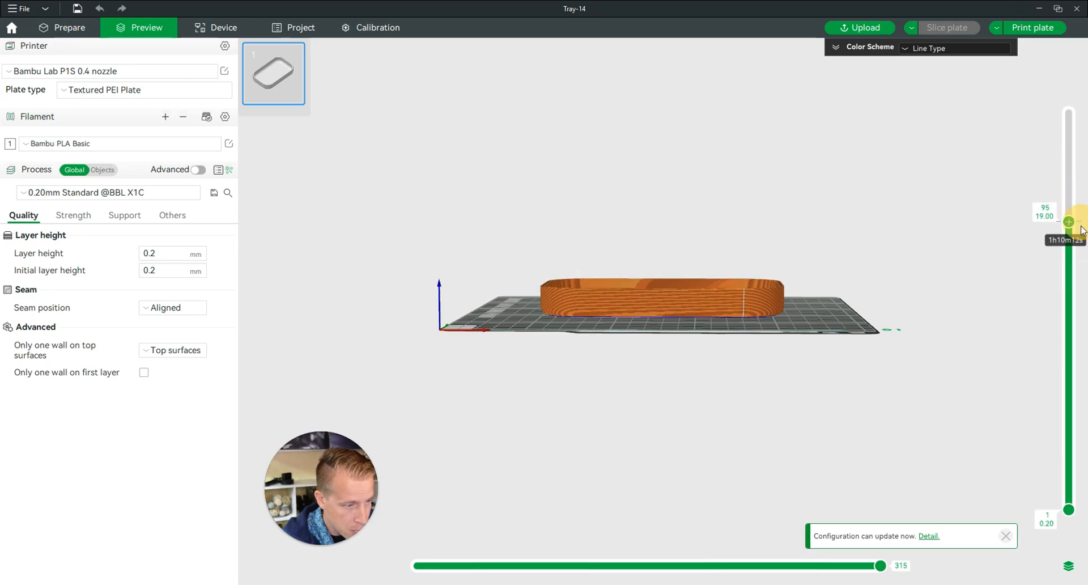
pyautogui.moveTo(1068, 220); pyautogui.dragTo(1068, 251)
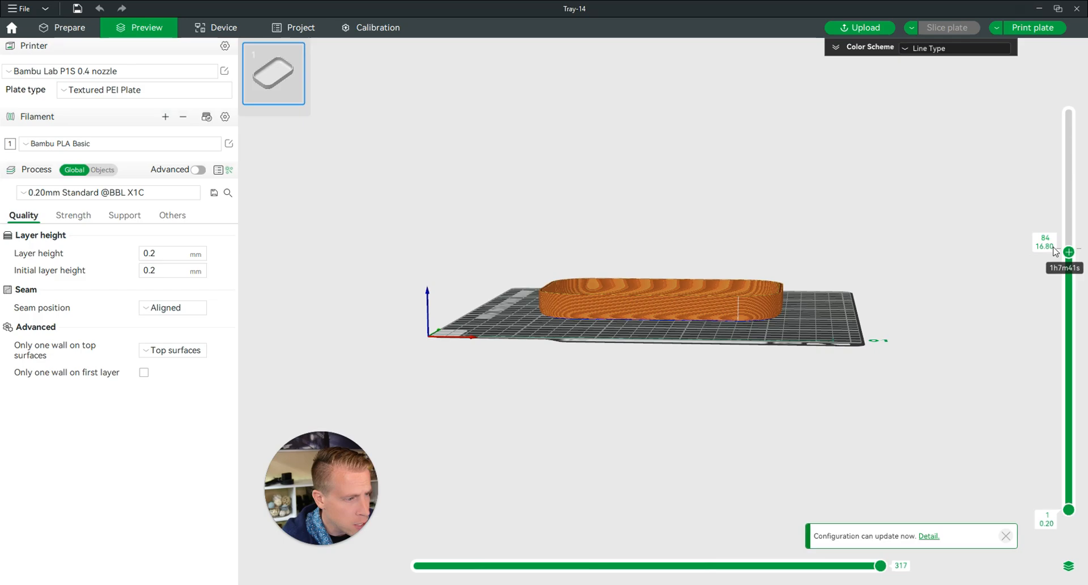
# - Add a Pause print event marker at layer 84 (16.8 mm)
pyautogui.click(1067, 251)
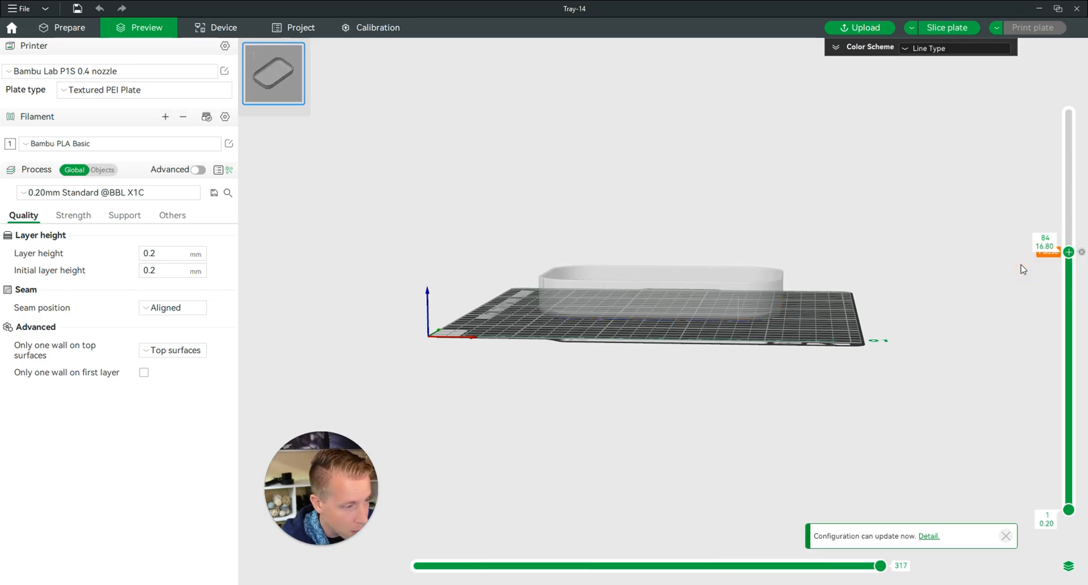
pyautogui.moveTo(927, 290)
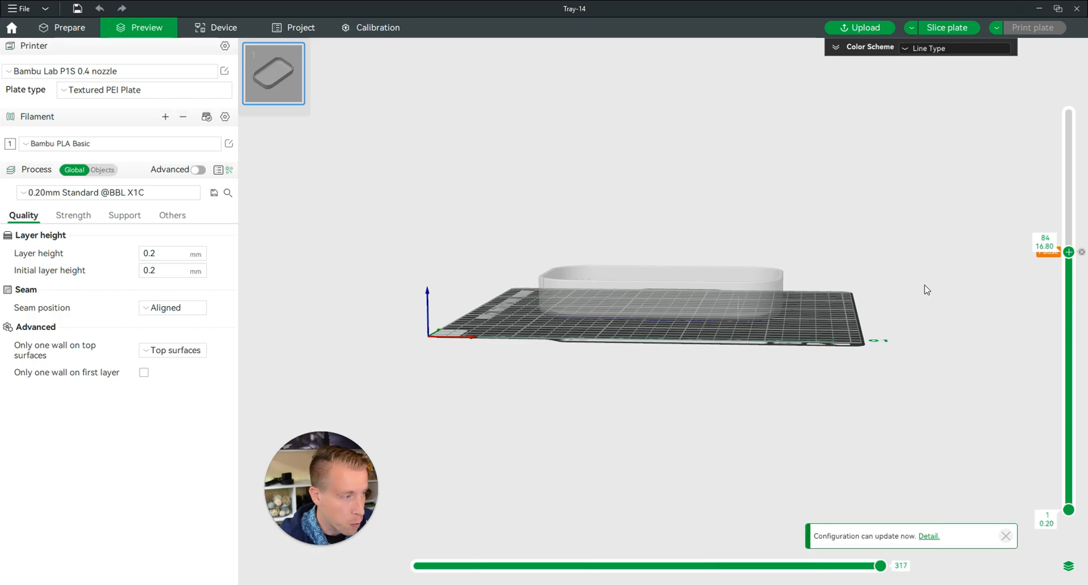
pyautogui.moveTo(804, 229)
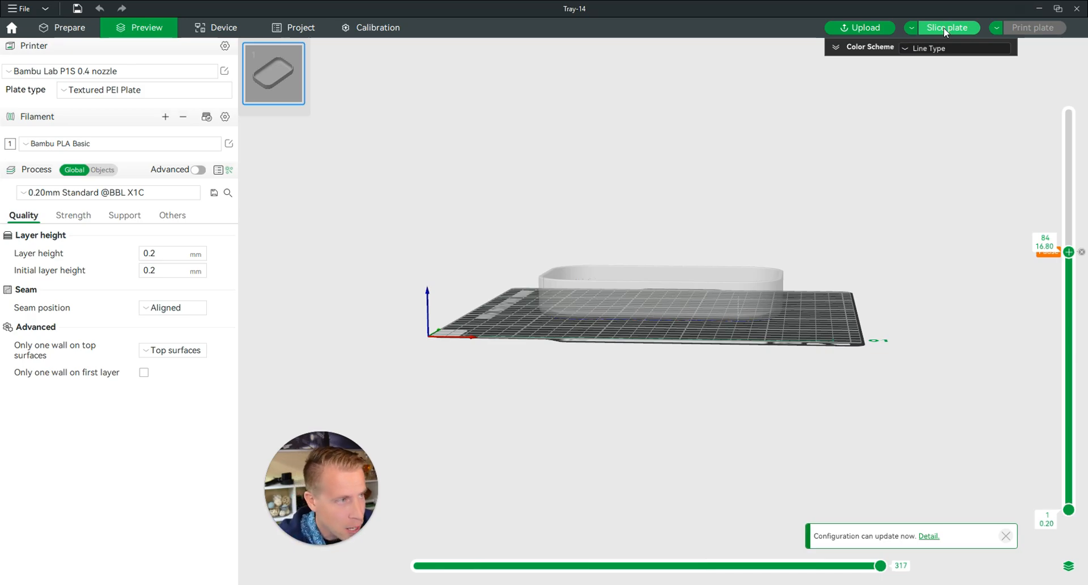
# - Re-slice the plate, raise the slider back to the top layer, and orbit to look into the tray
pyautogui.click(946, 28)
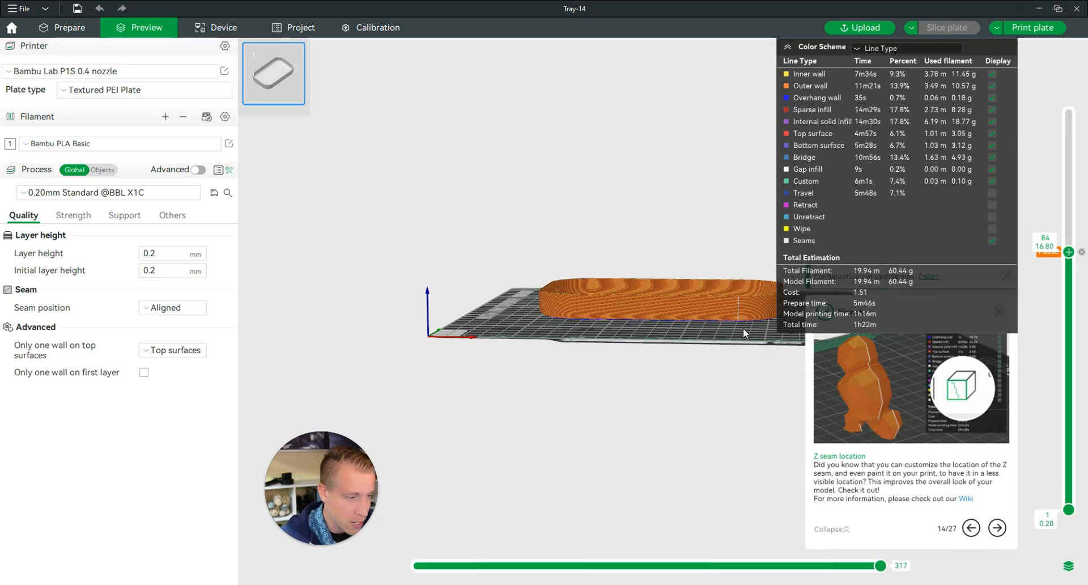
pyautogui.moveTo(1068, 242); pyautogui.dragTo(1069, 183)
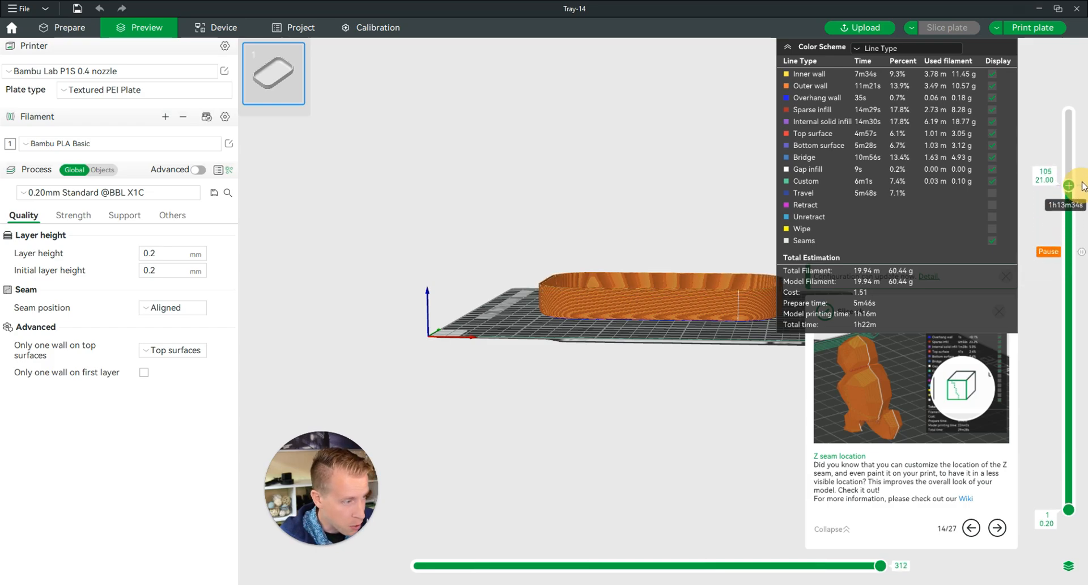
pyautogui.moveTo(1068, 183); pyautogui.dragTo(1068, 114)
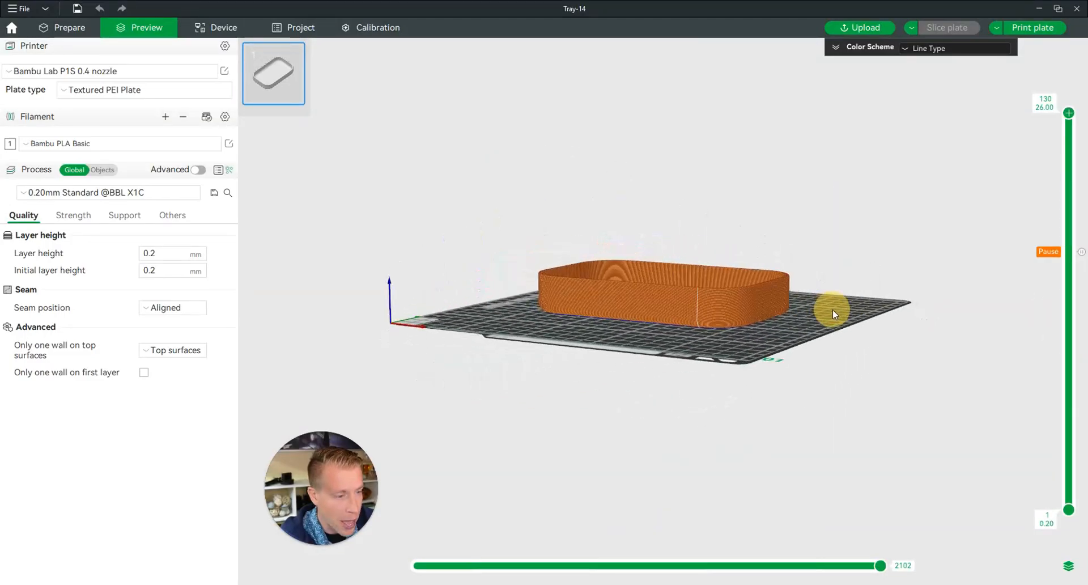
pyautogui.moveTo(834, 314); pyautogui.dragTo(812, 387)
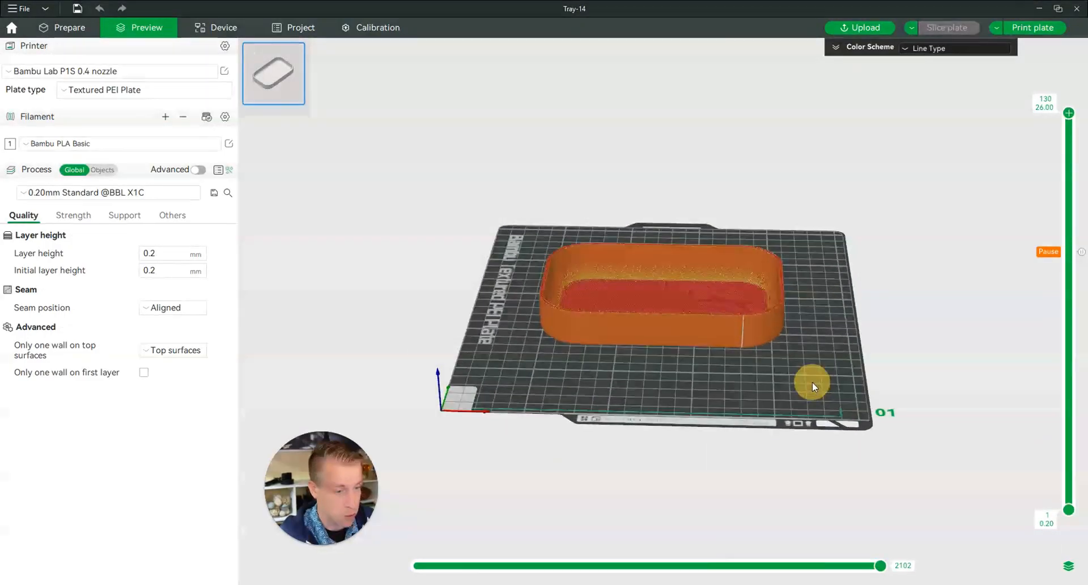